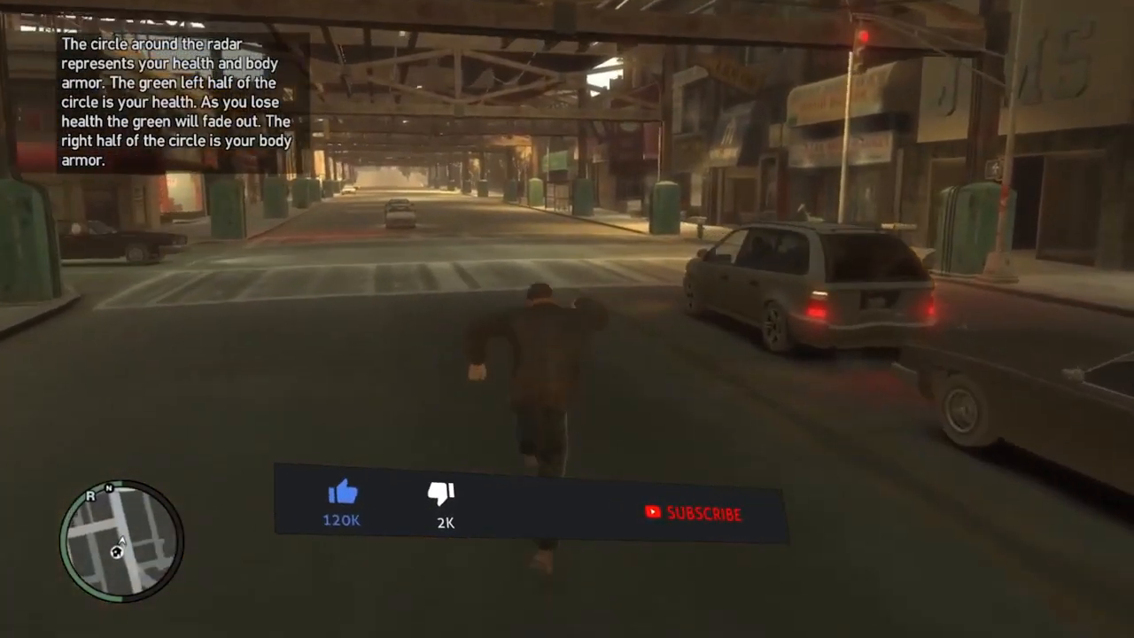
# - Copy CommandLine.txt from the tutorial's Super Low Settings folder
pyautogui.click(700, 513)
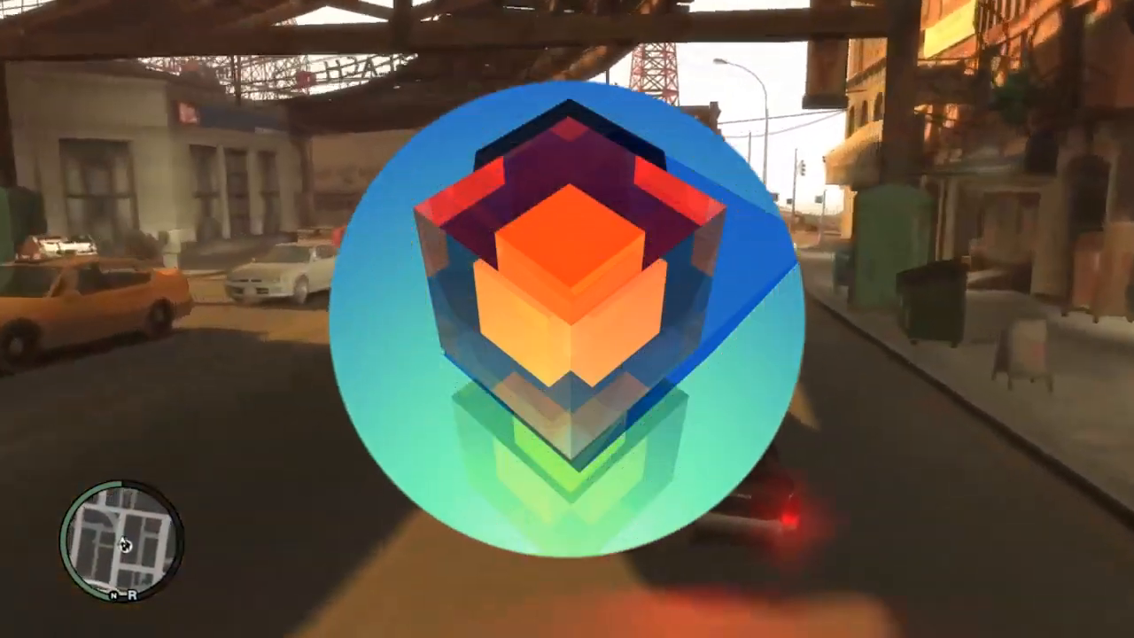
pyautogui.rightClick(17, 381)
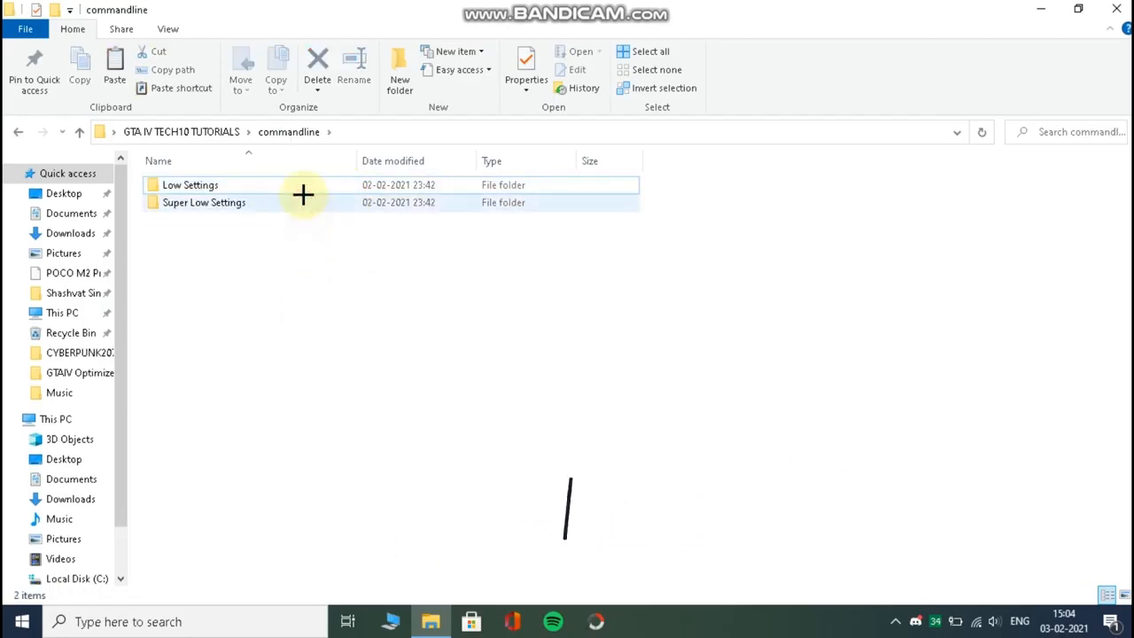
pyautogui.doubleClick(204, 202)
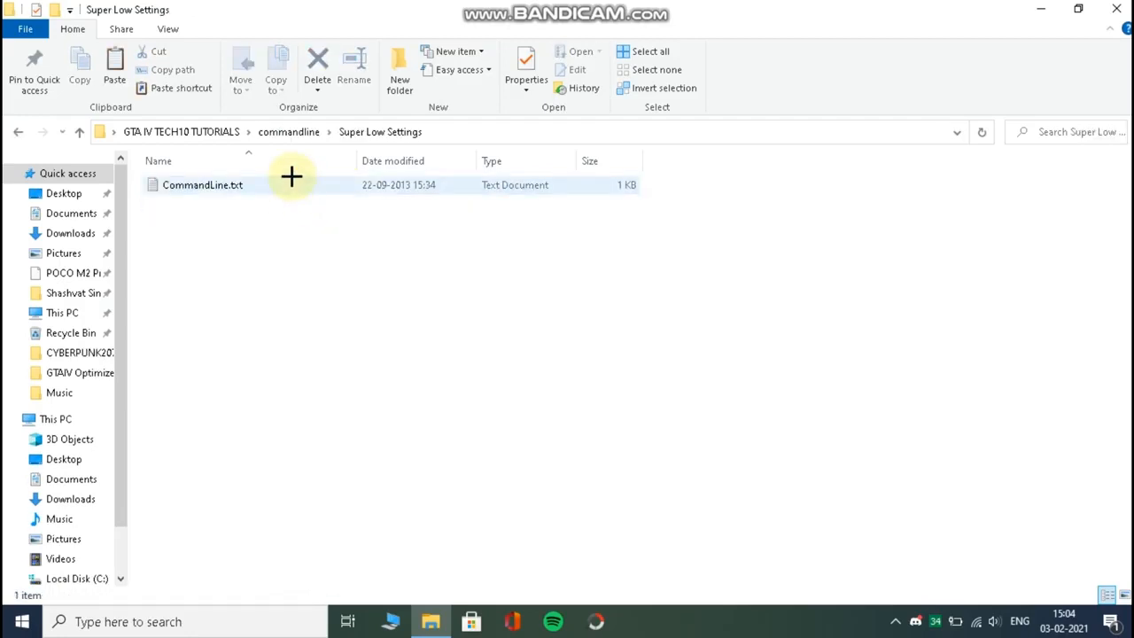
pyautogui.rightClick(202, 185)
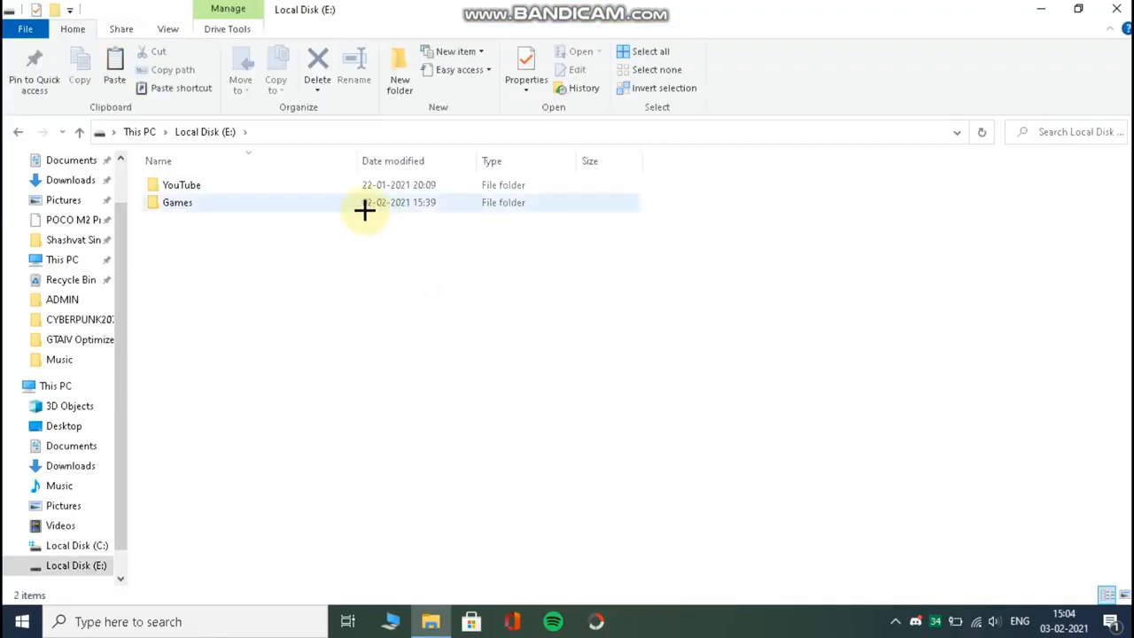
# - Paste CommandLine.txt into E:\Games\Grand Theft Auto IV - The Complete Edition\GTAIV
pyautogui.doubleClick(177, 202)
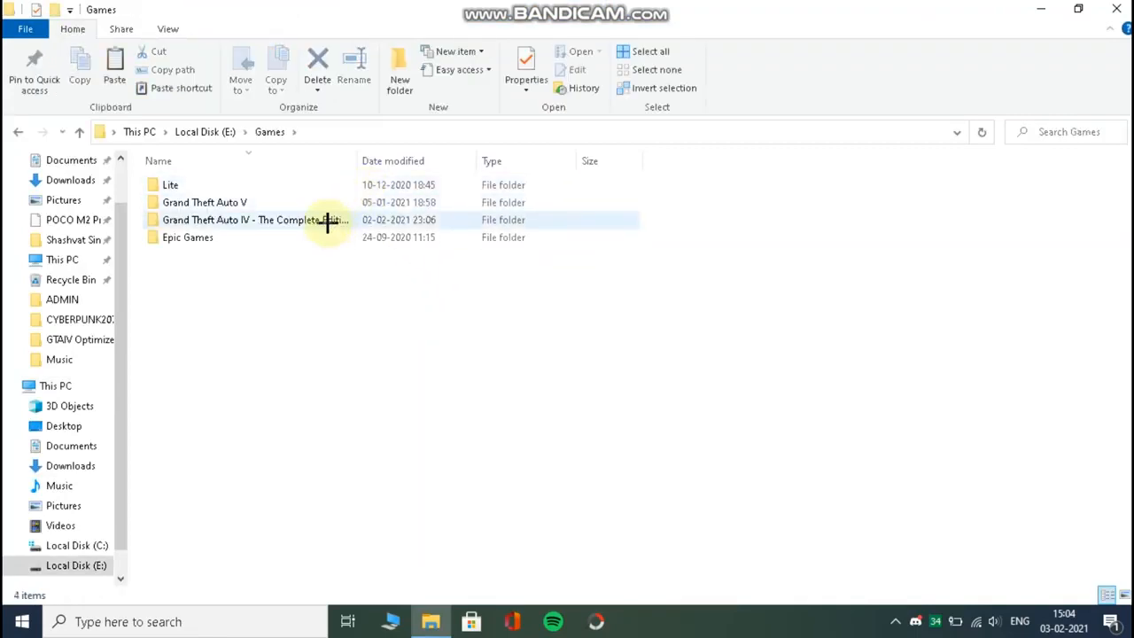
pyautogui.doubleClick(237, 220)
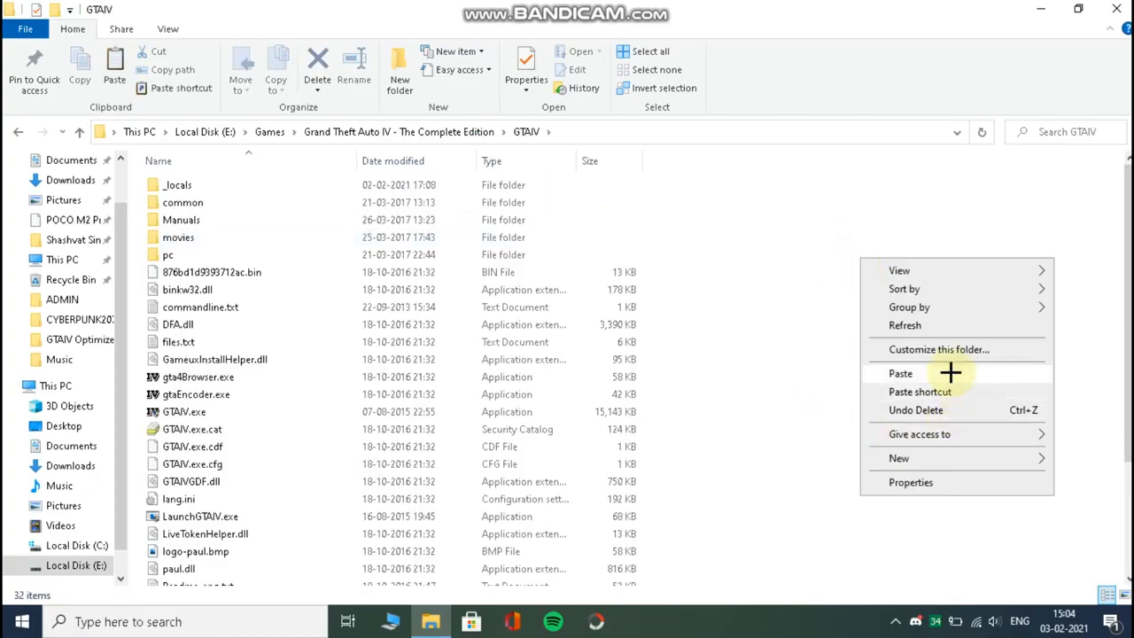
pyautogui.click(900, 372)
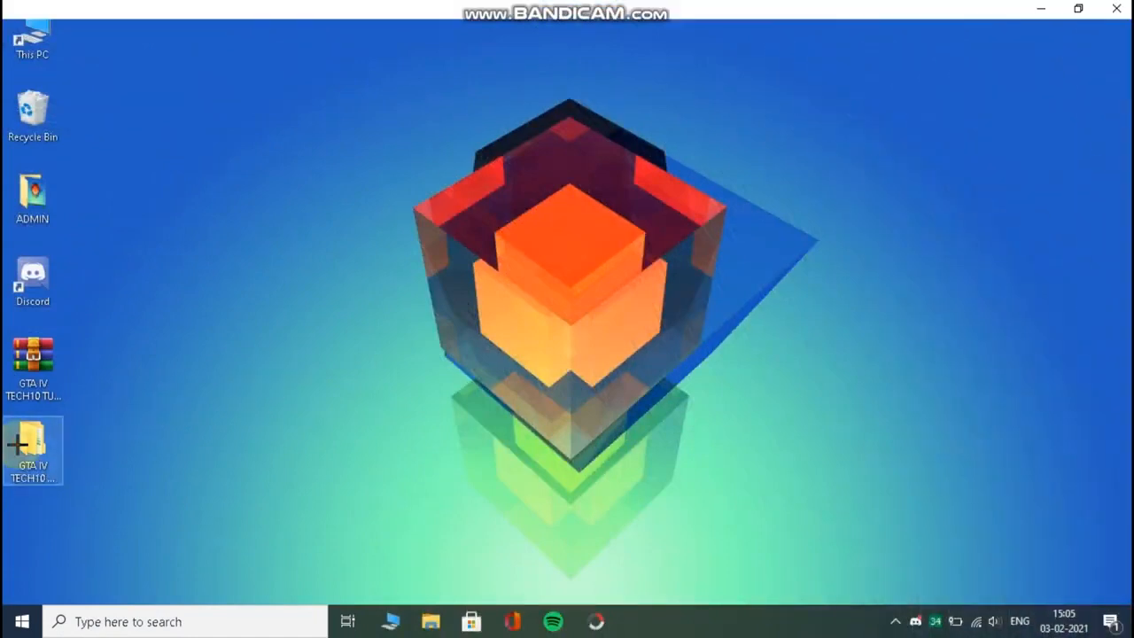
# - Copy all seven optimized files from the tutorial's common\data\effects folder
pyautogui.doubleClick(32, 450)
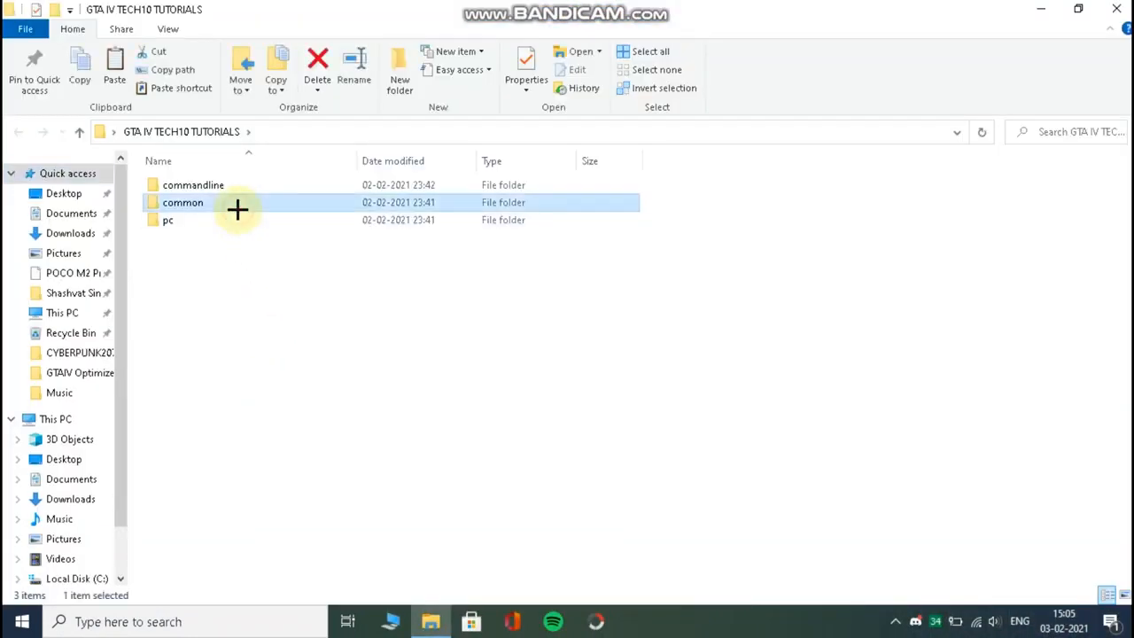
pyautogui.doubleClick(182, 202)
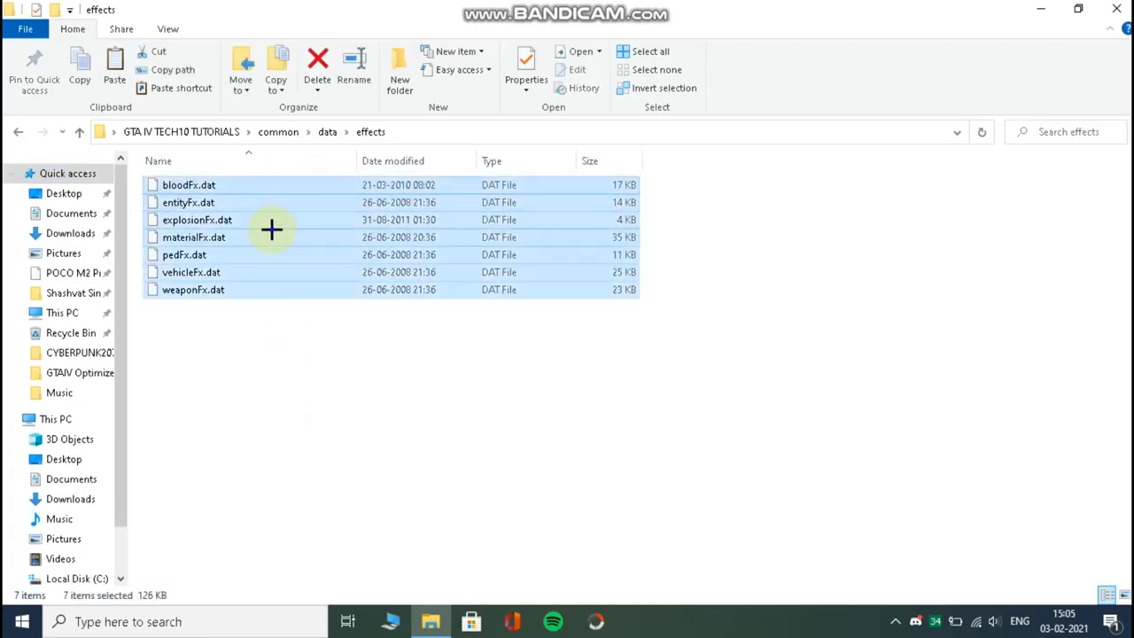
pyautogui.click(322, 443)
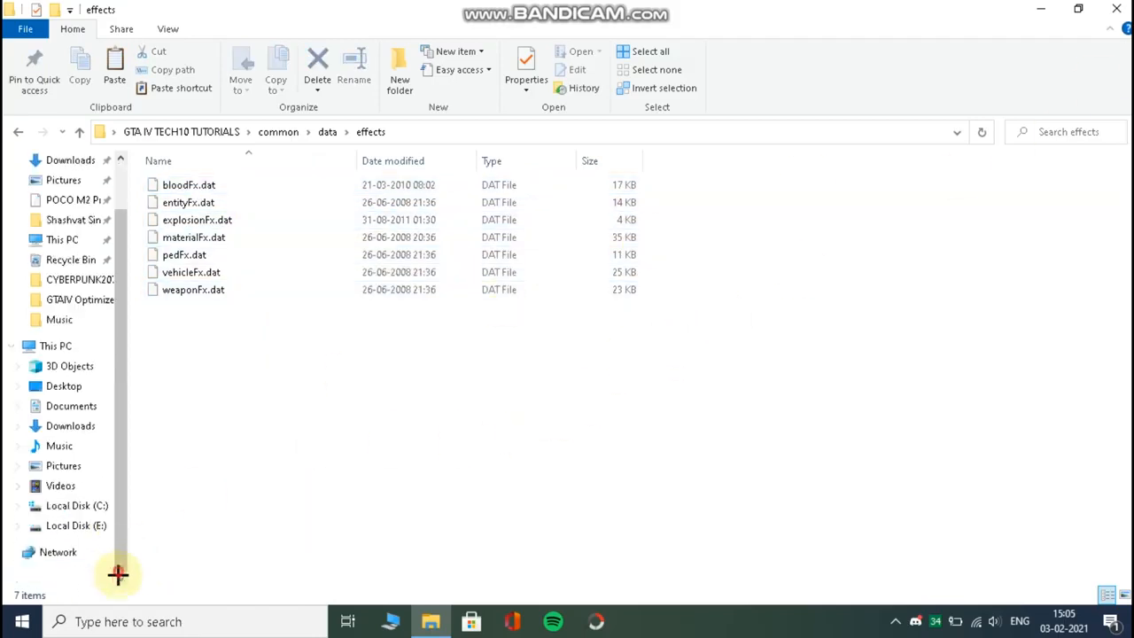
# - Browse to the game's GTAIV\common\data\effects folder on drive E
pyautogui.click(74, 524)
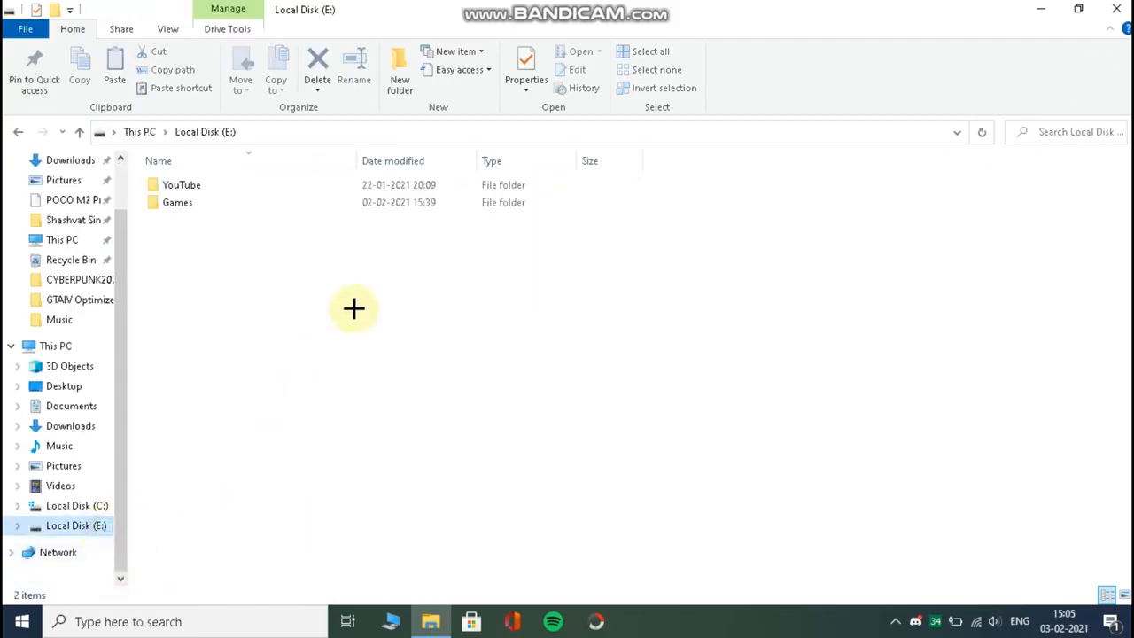
pyautogui.doubleClick(177, 202)
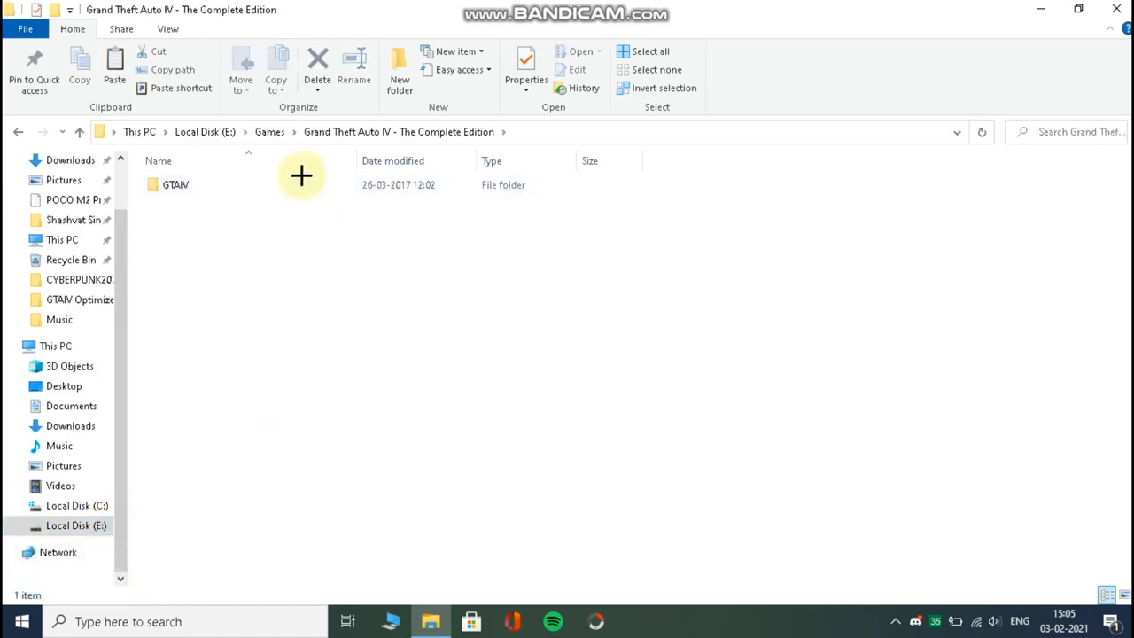
pyautogui.doubleClick(176, 184)
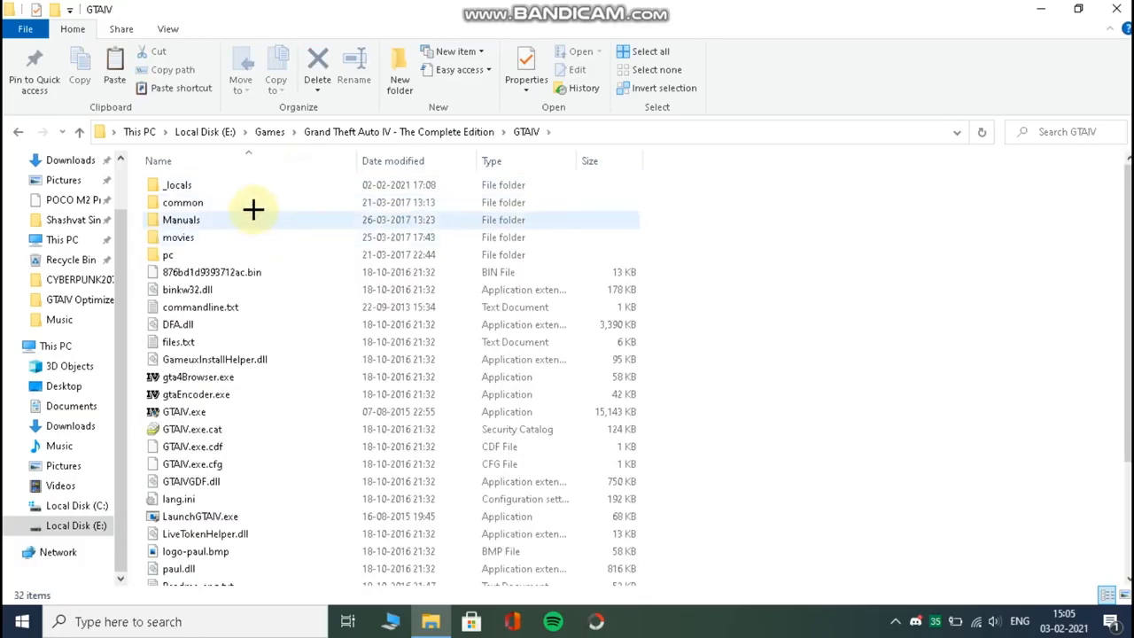
pyautogui.doubleClick(185, 202)
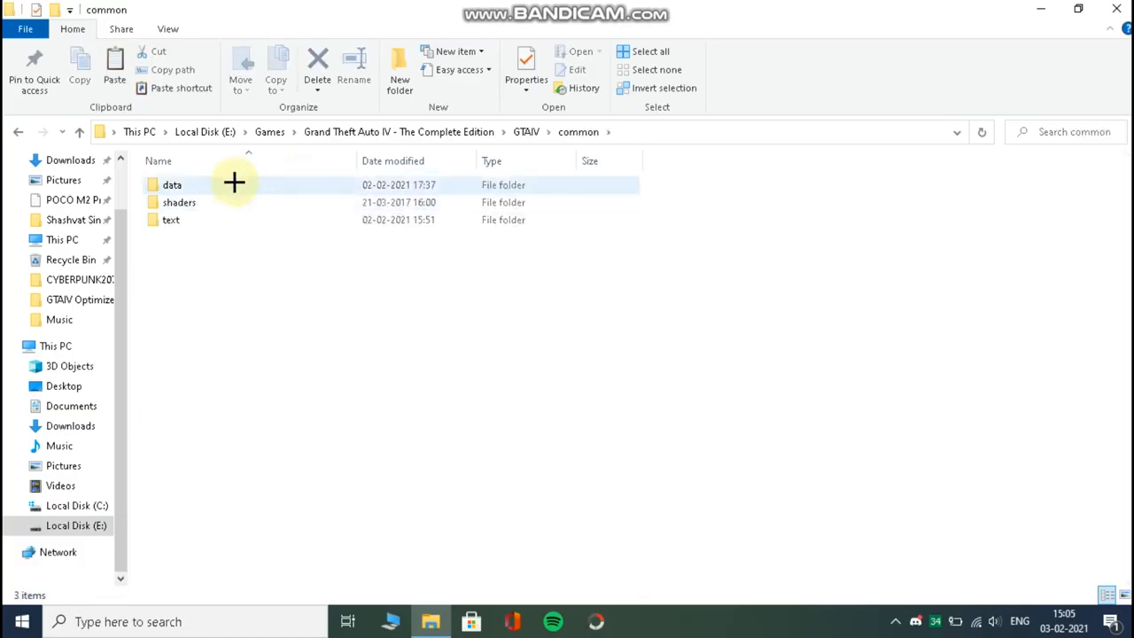
pyautogui.doubleClick(171, 184)
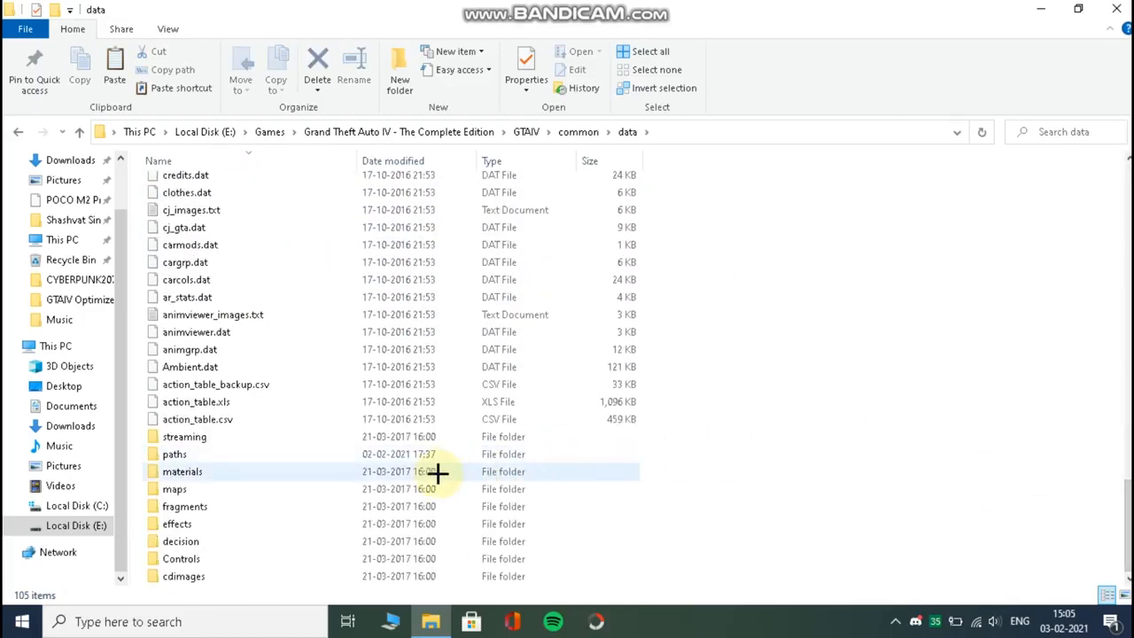
pyautogui.click(177, 524)
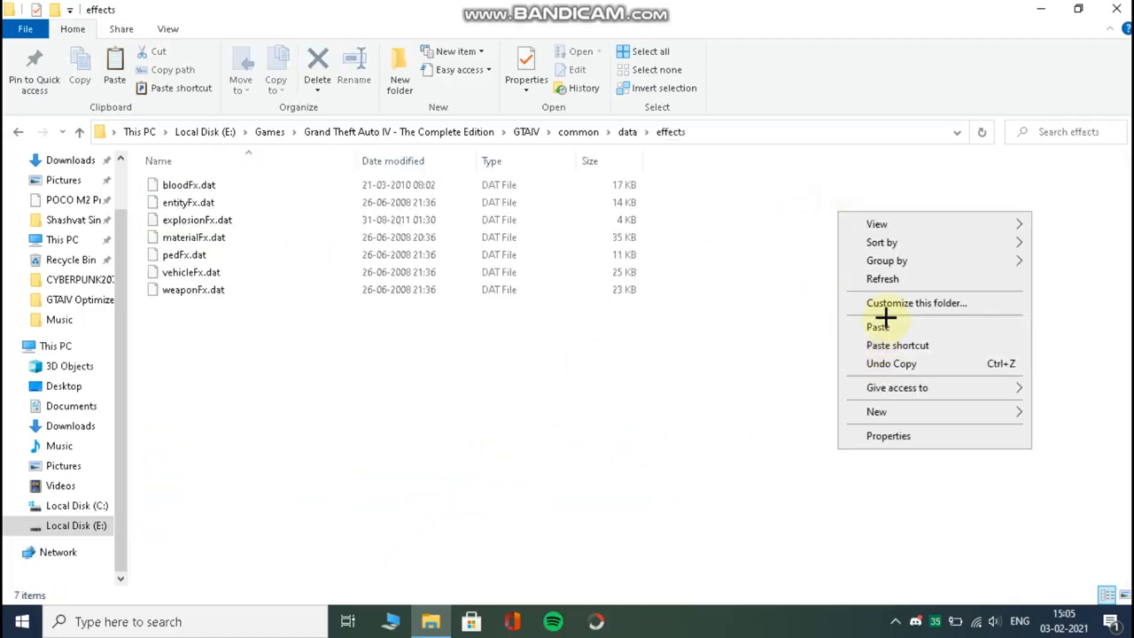
# - Paste the seven effects files, replacing the existing ones in the destination
pyautogui.click(879, 326)
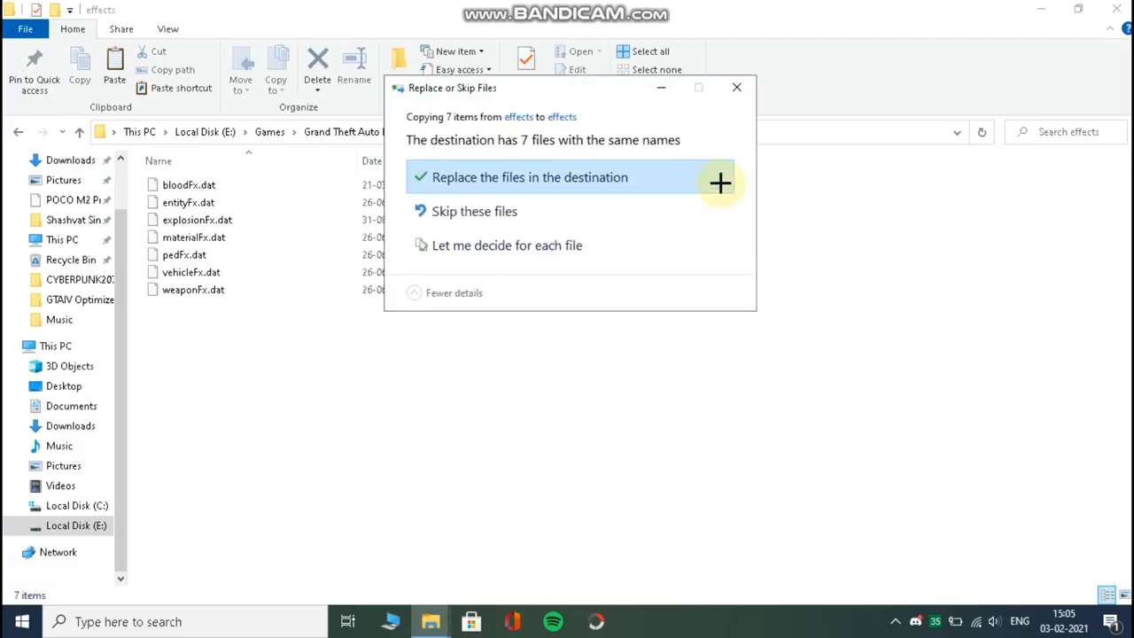
pyautogui.click(529, 178)
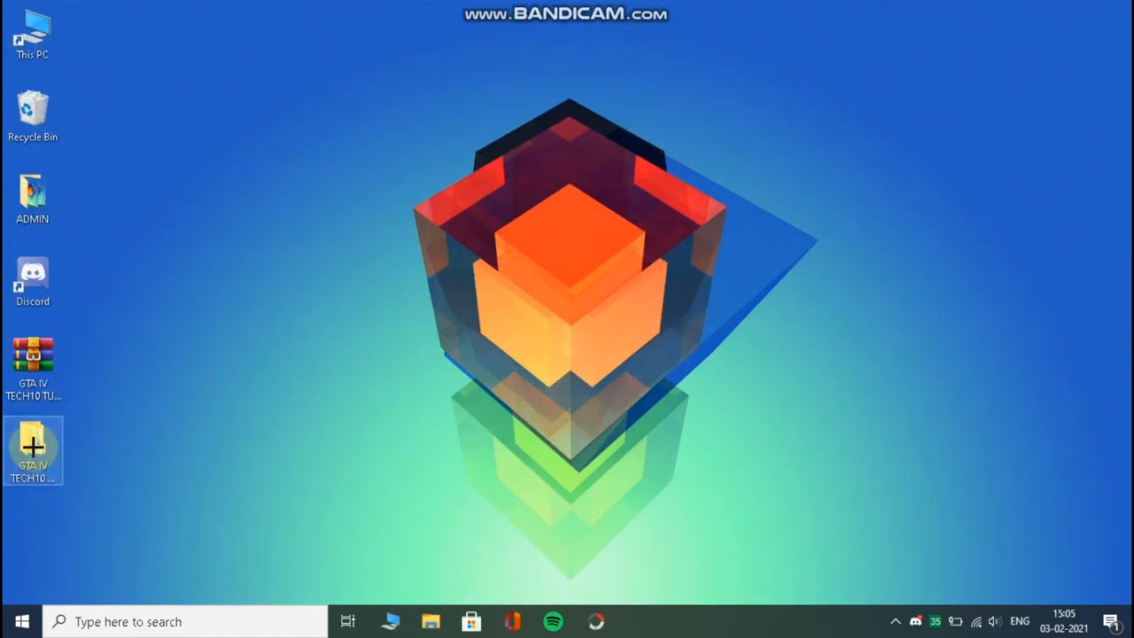
# - Select timecyc.dat in the tutorial's pc\data folder
pyautogui.doubleClick(32, 450)
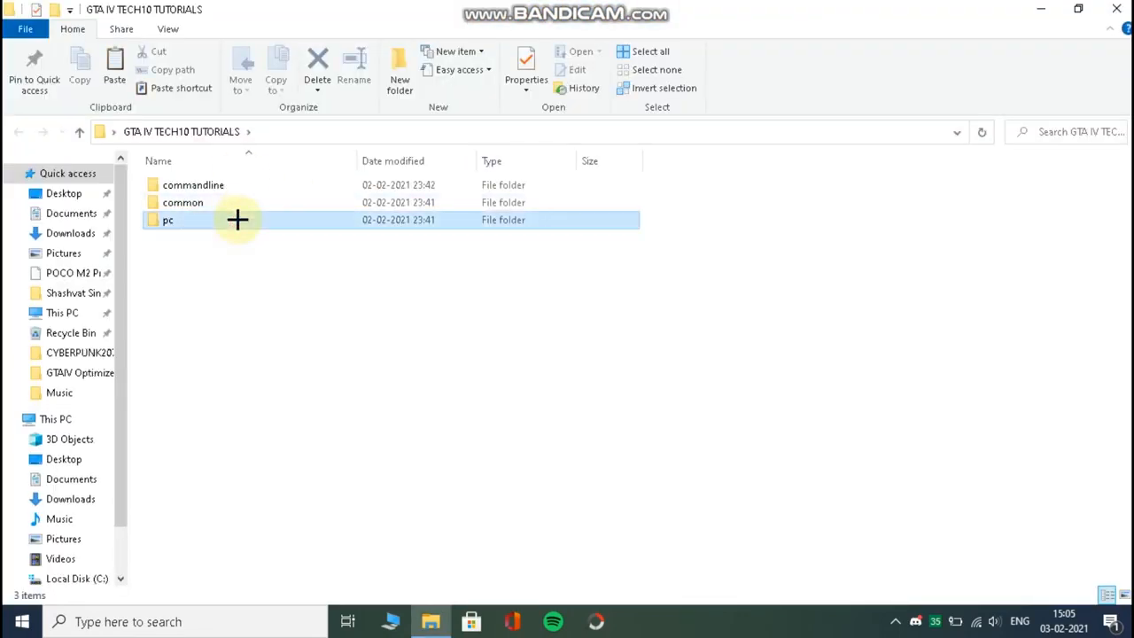
pyautogui.doubleClick(166, 219)
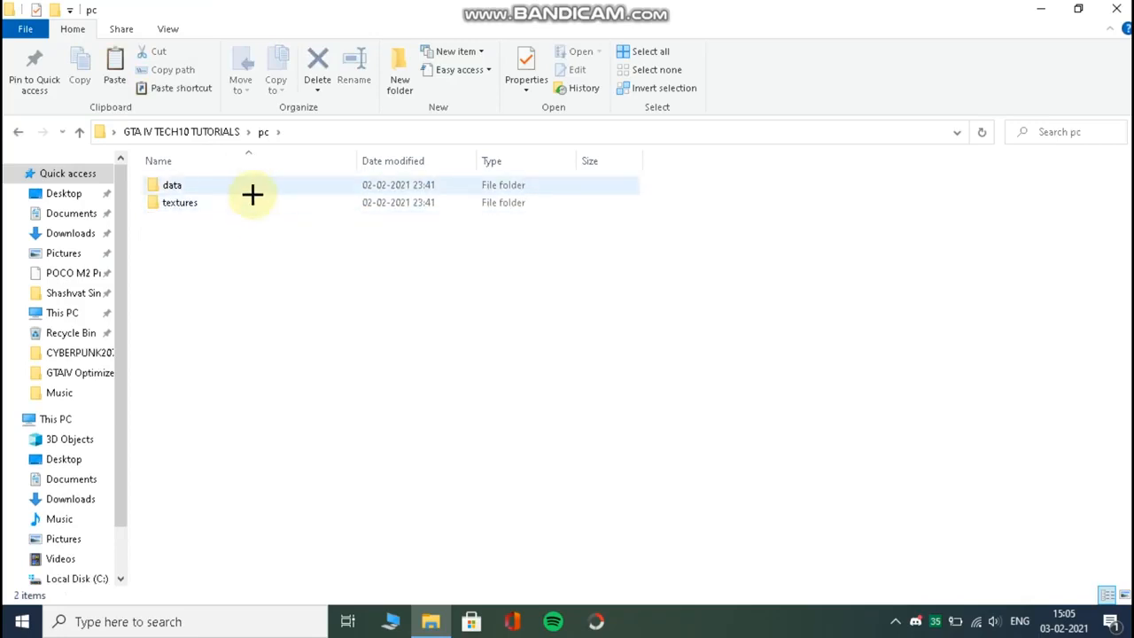
pyautogui.doubleClick(172, 184)
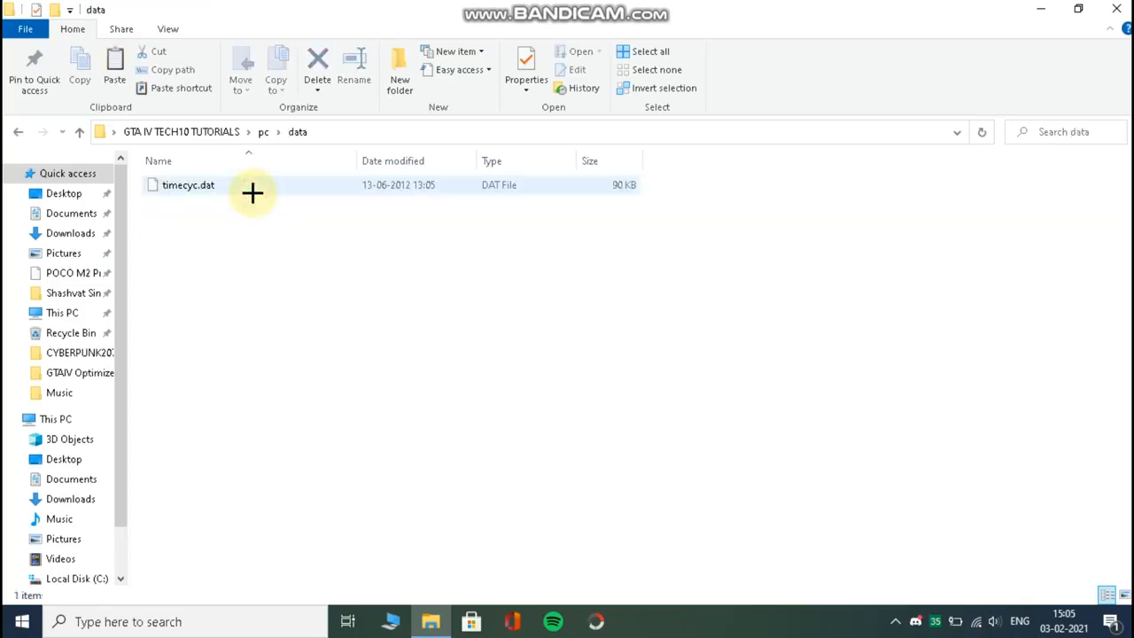
pyautogui.click(188, 184)
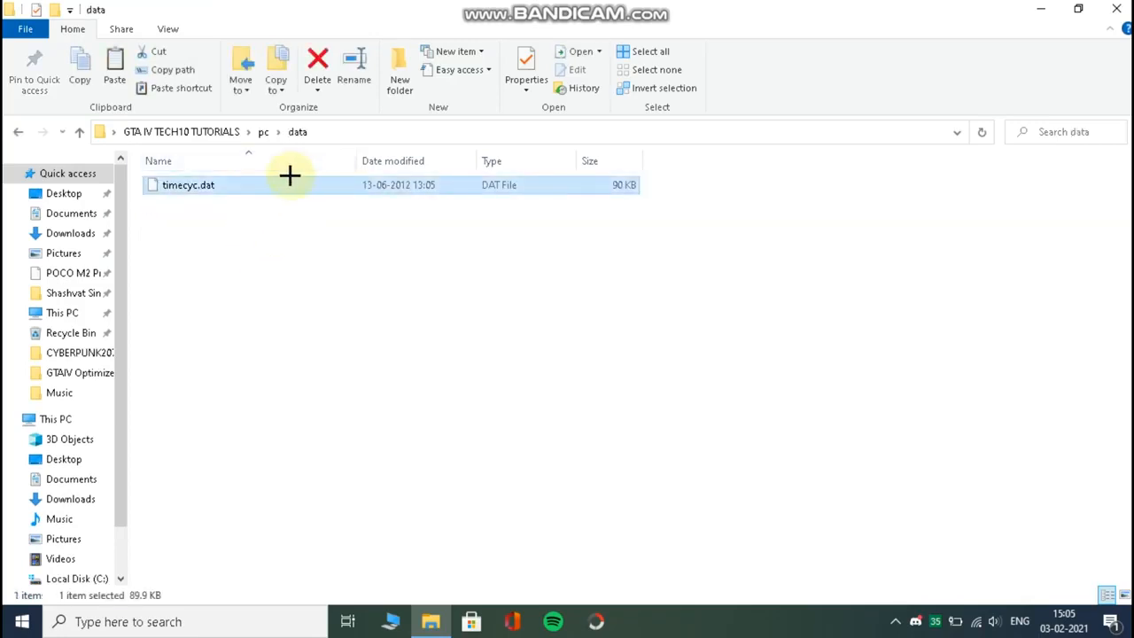
pyautogui.moveTo(316, 425)
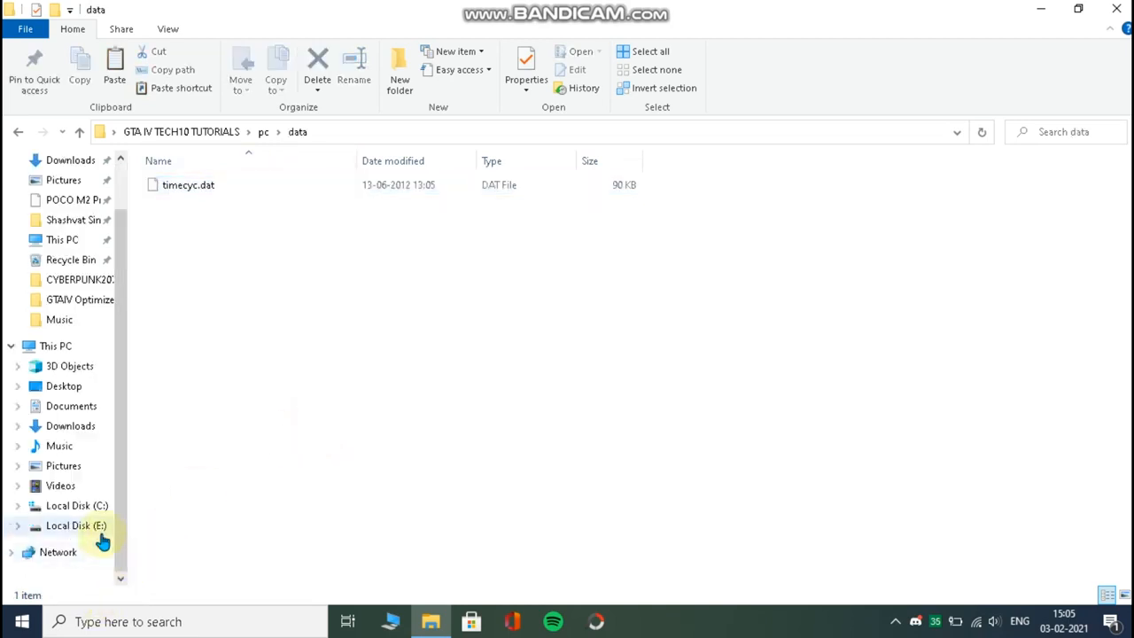
# - Browse to the game's GTAIV\pc\data folder holding the original timecyc.dat
pyautogui.click(76, 525)
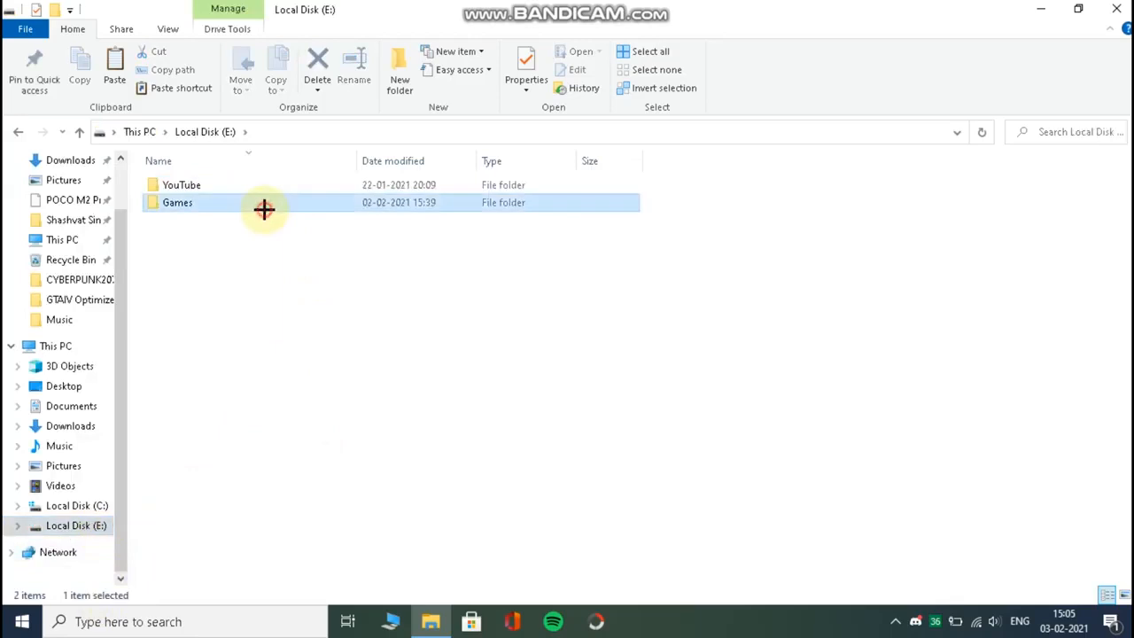
pyautogui.doubleClick(177, 202)
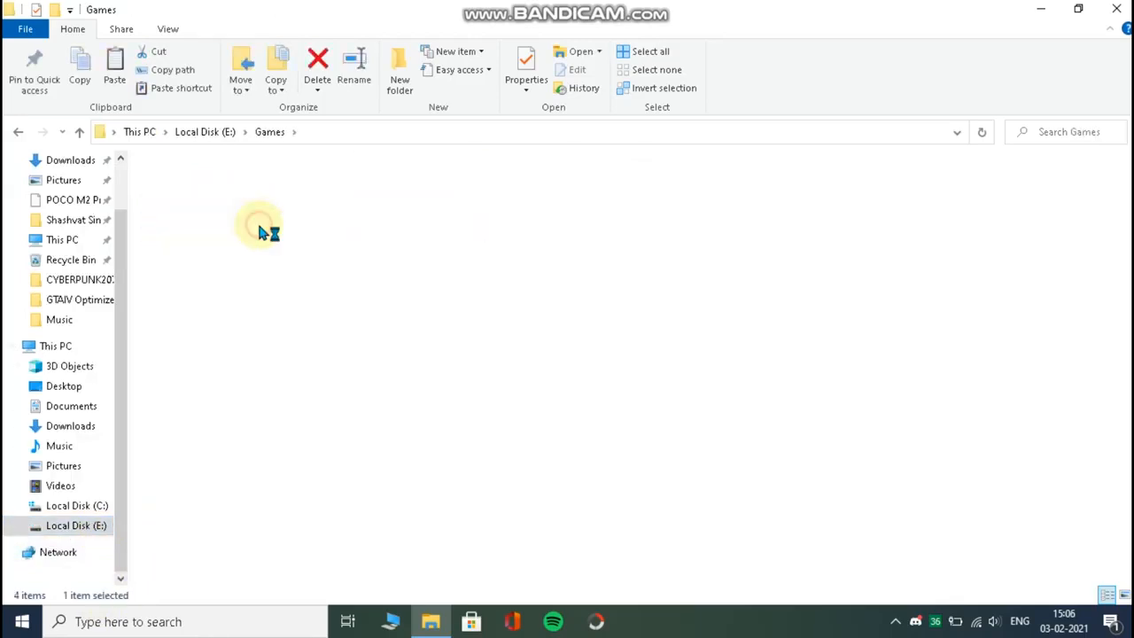
pyautogui.doubleClick(266, 227)
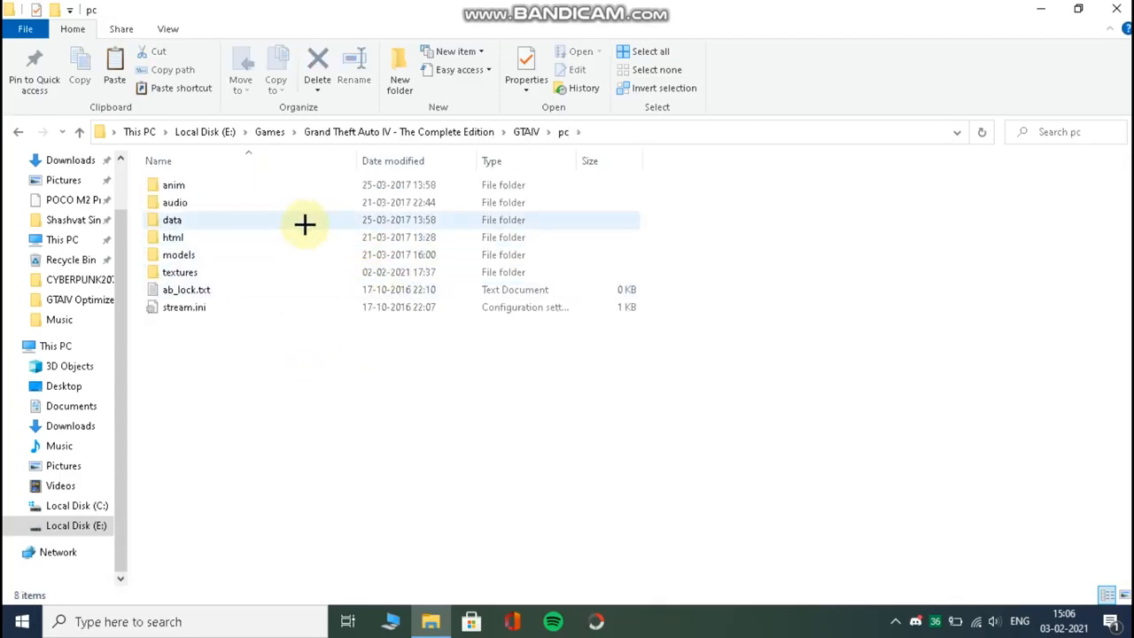
pyautogui.doubleClick(172, 220)
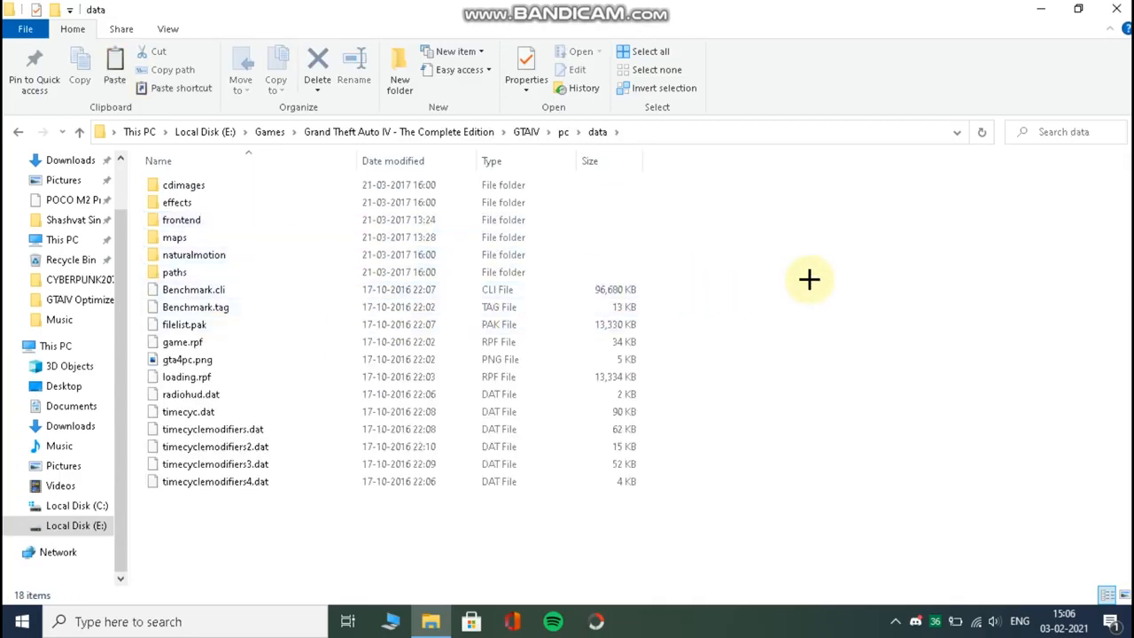
pyautogui.moveTo(833, 394)
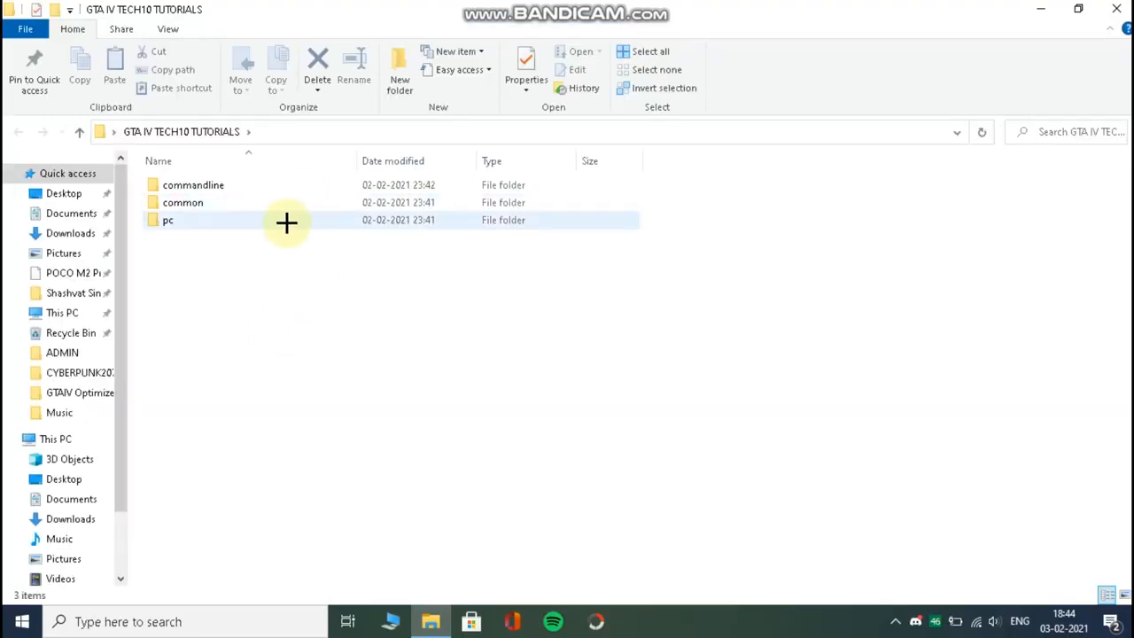
# - Copy the five .wtd files from the tutorial's pc\textures folder
pyautogui.doubleClick(166, 219)
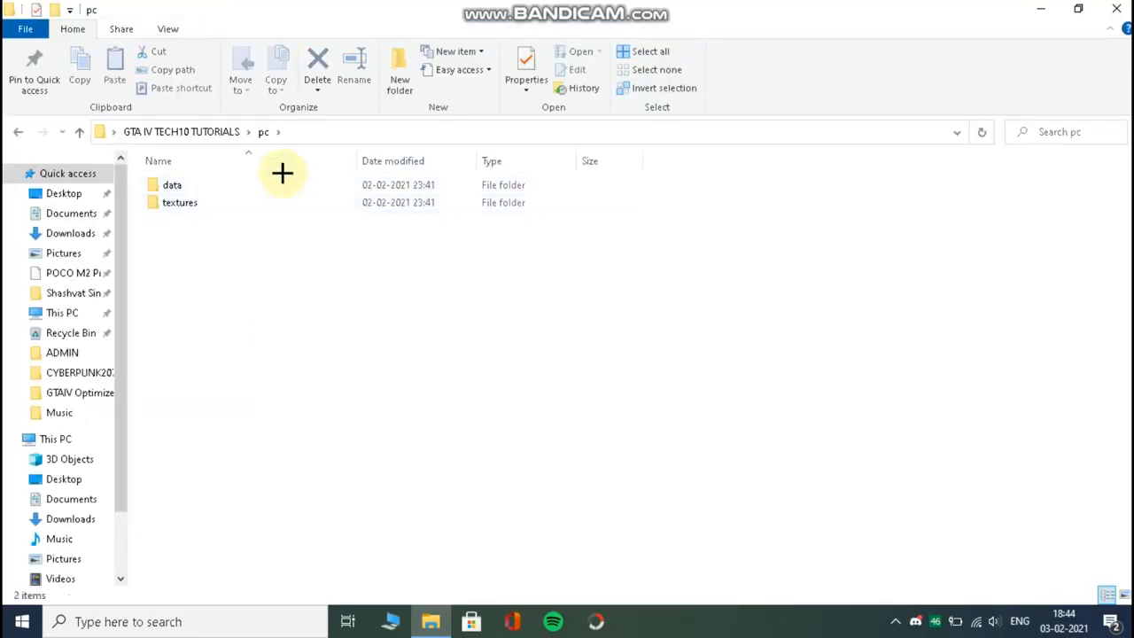
pyautogui.doubleClick(181, 202)
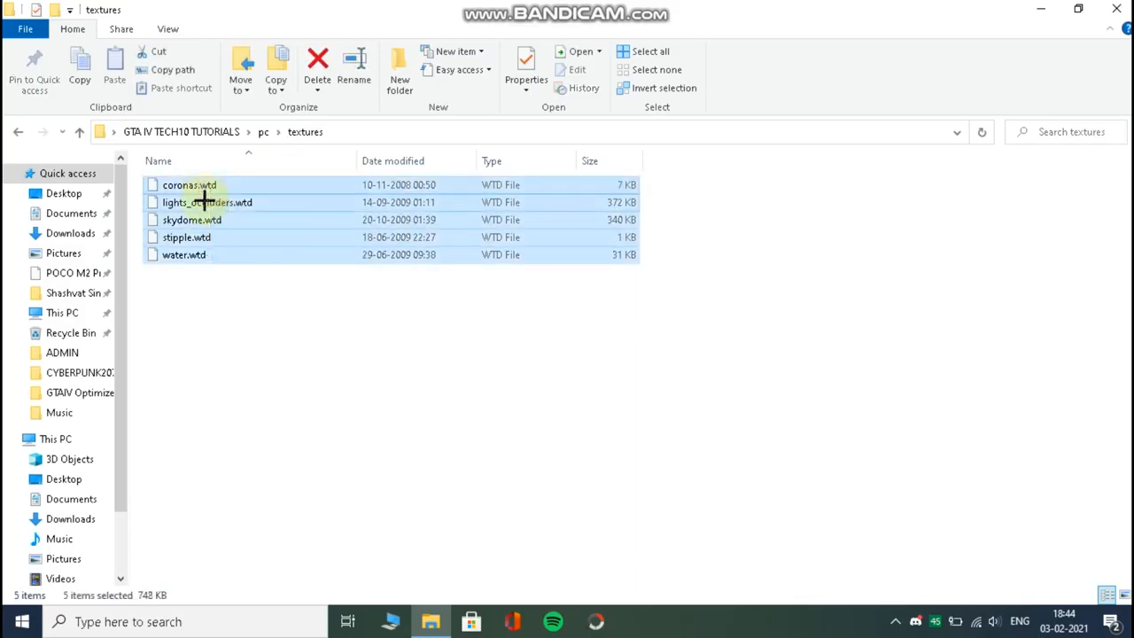
pyautogui.moveTo(268, 416)
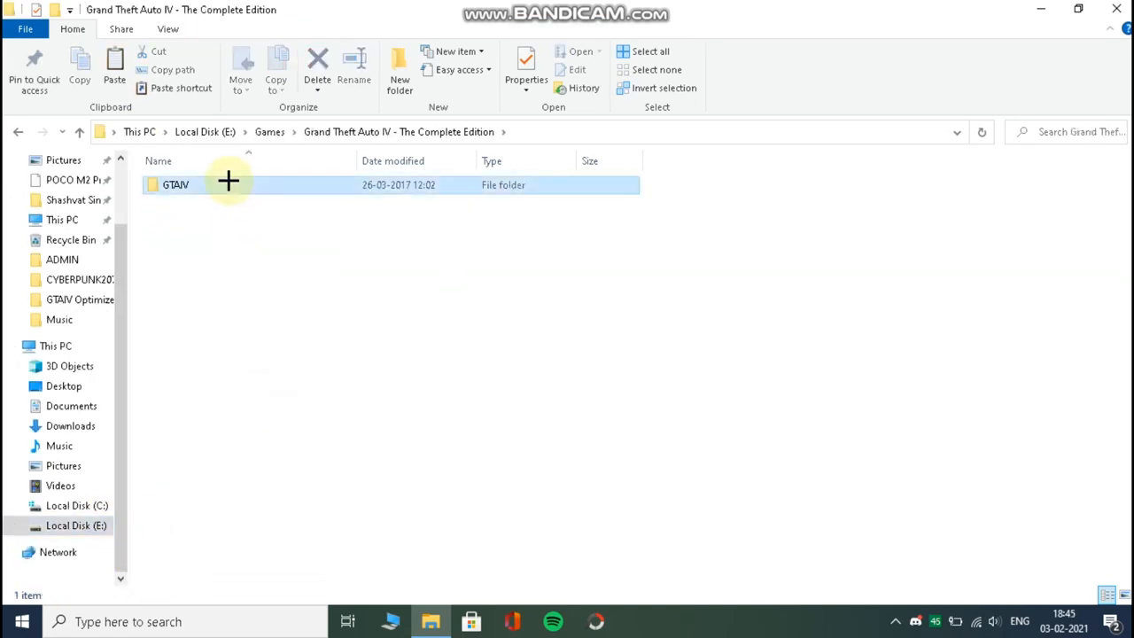
# - Paste the five texture files into GTAIV\pc\textures, prompting to replace same-named files
pyautogui.doubleClick(175, 184)
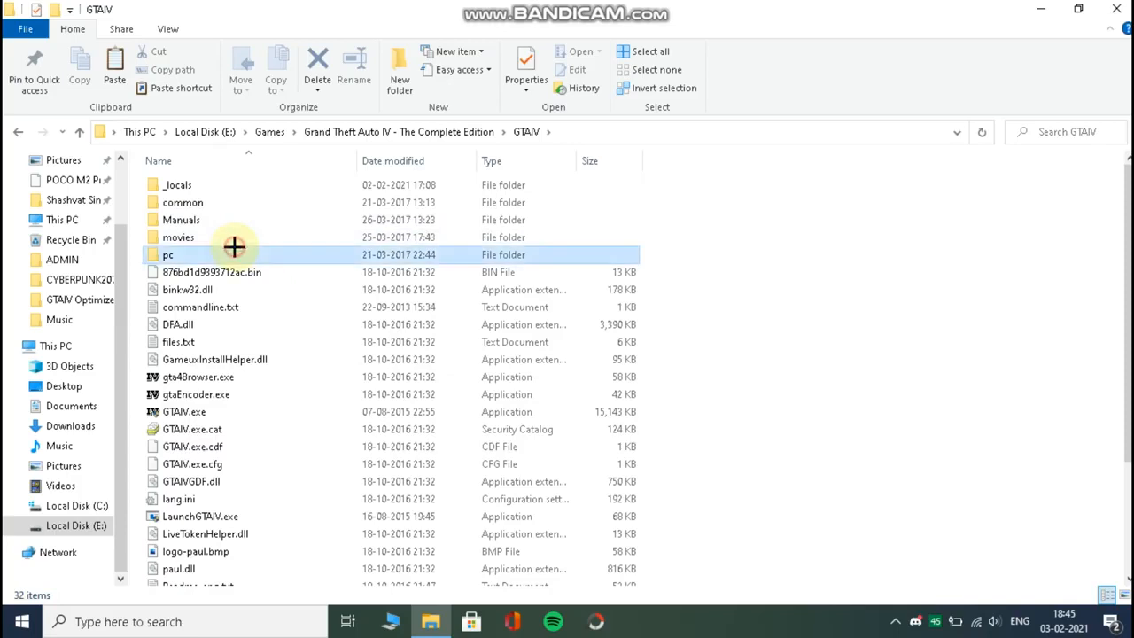
pyautogui.doubleClick(168, 255)
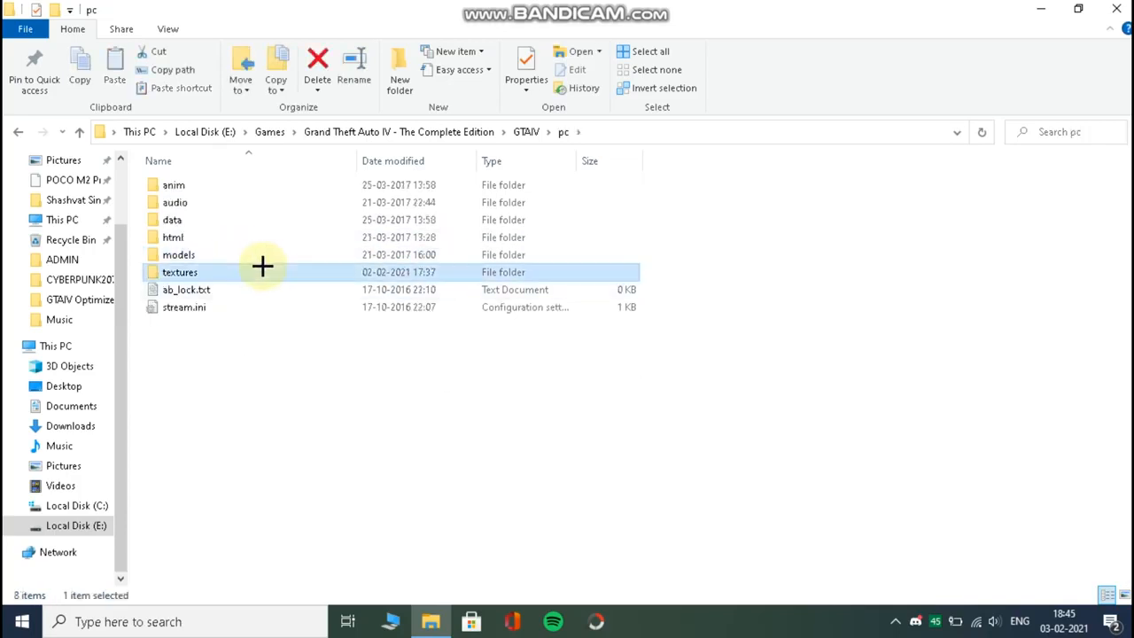
pyautogui.rightClick(751, 354)
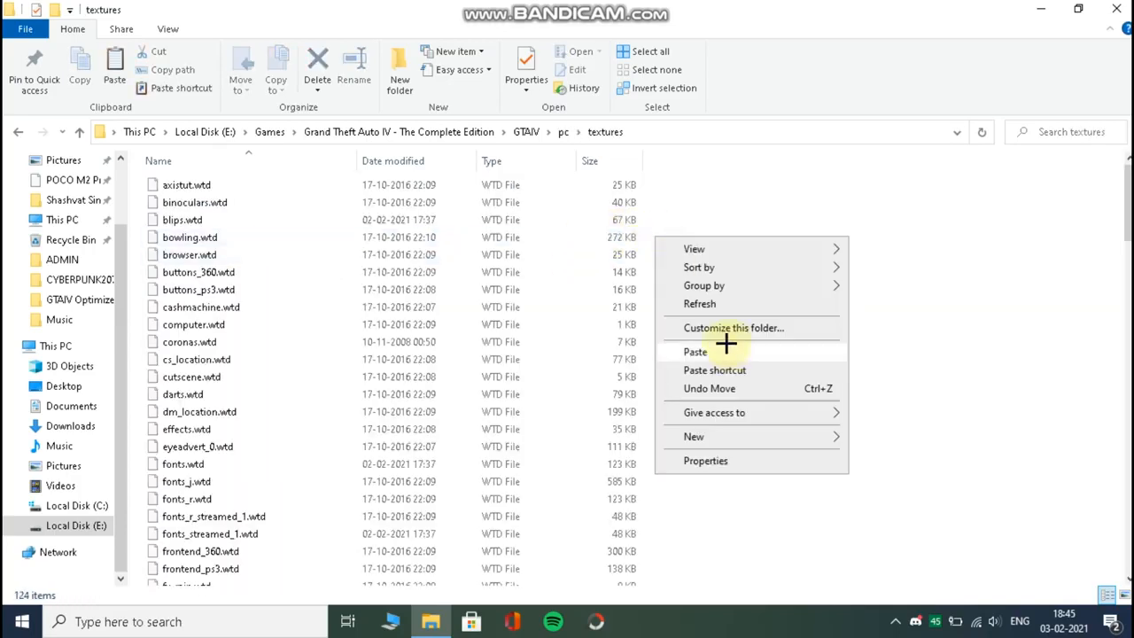
pyautogui.click(694, 351)
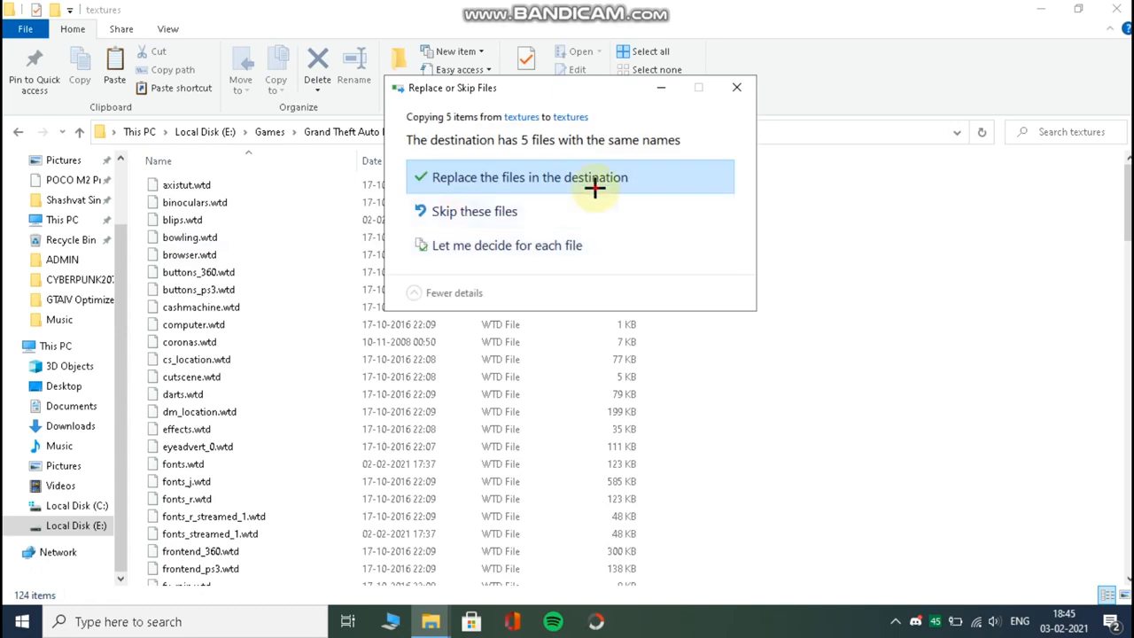